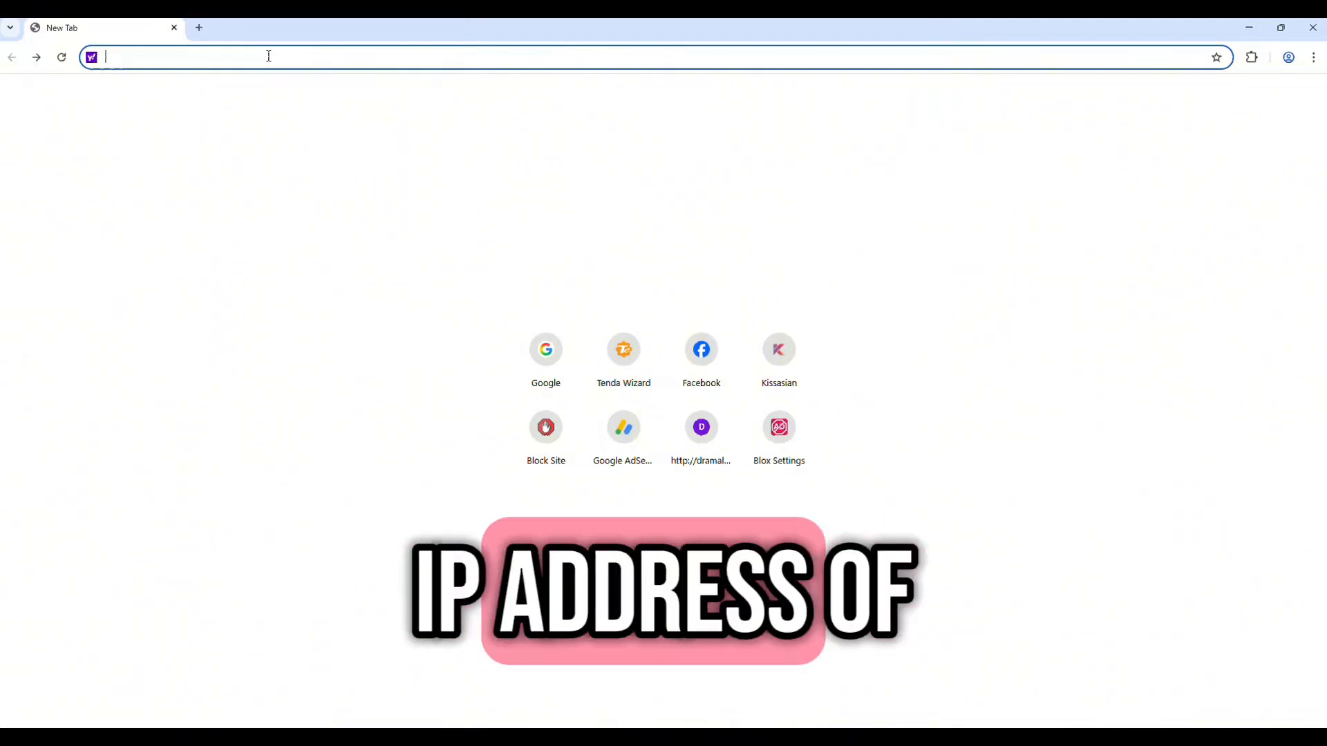
Go to 192.168.0.1 and open the Tenda Wizard quick setup page.
{"action": "type", "text": "192.168.0.1"}
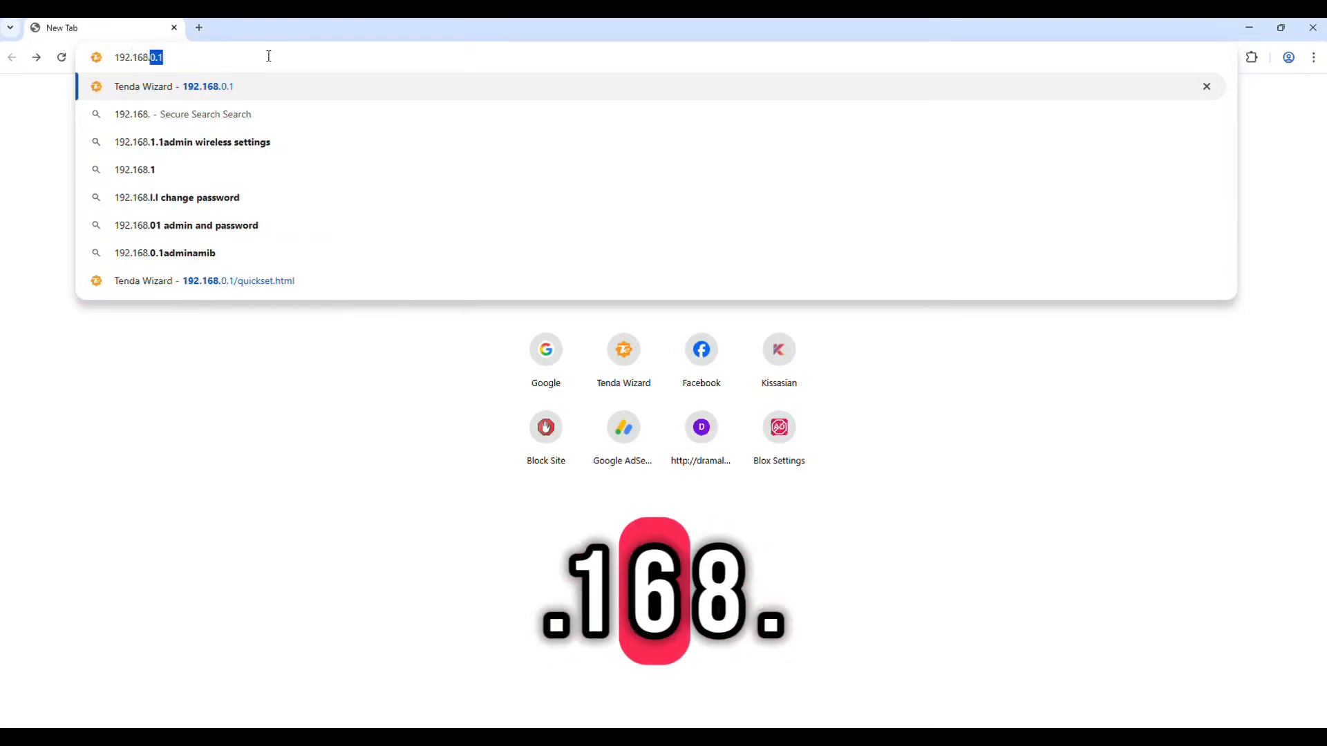
{"action": "left_click", "coordinate": [238, 280]}
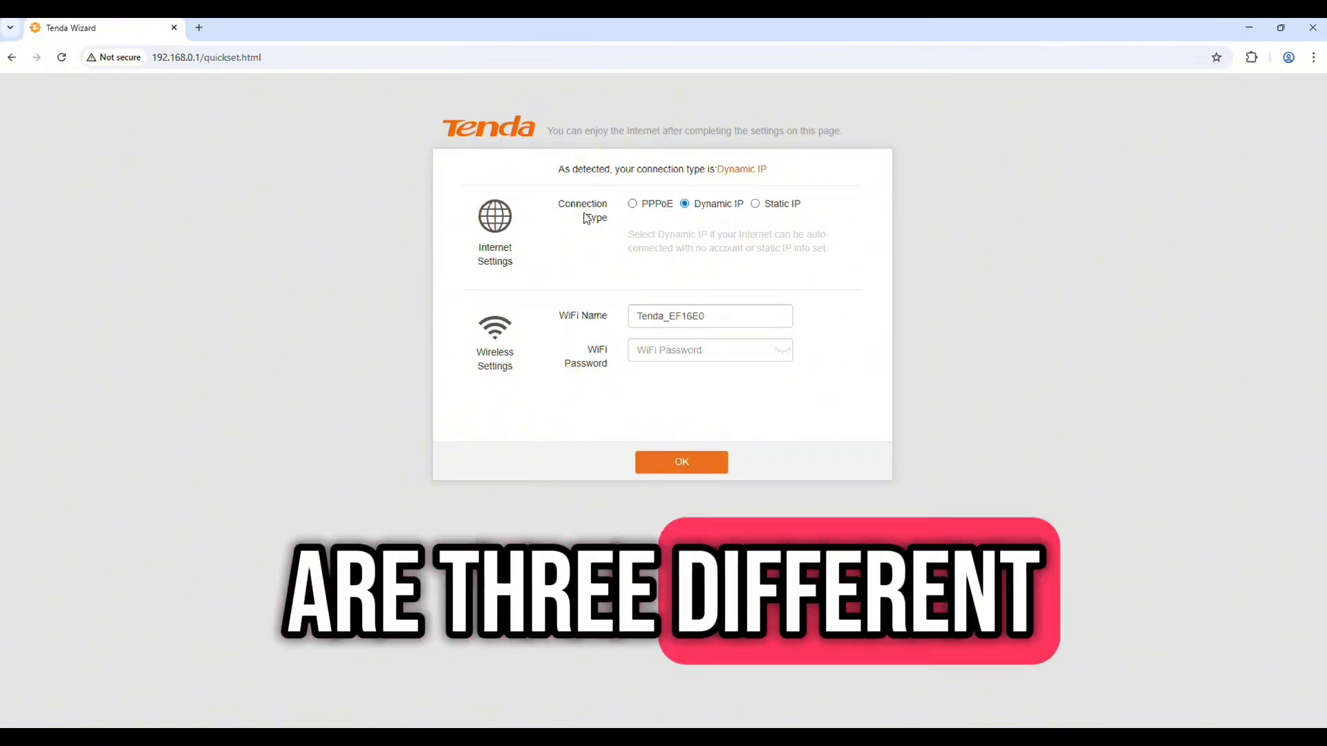
{"action": "left_click", "coordinate": [633, 203]}
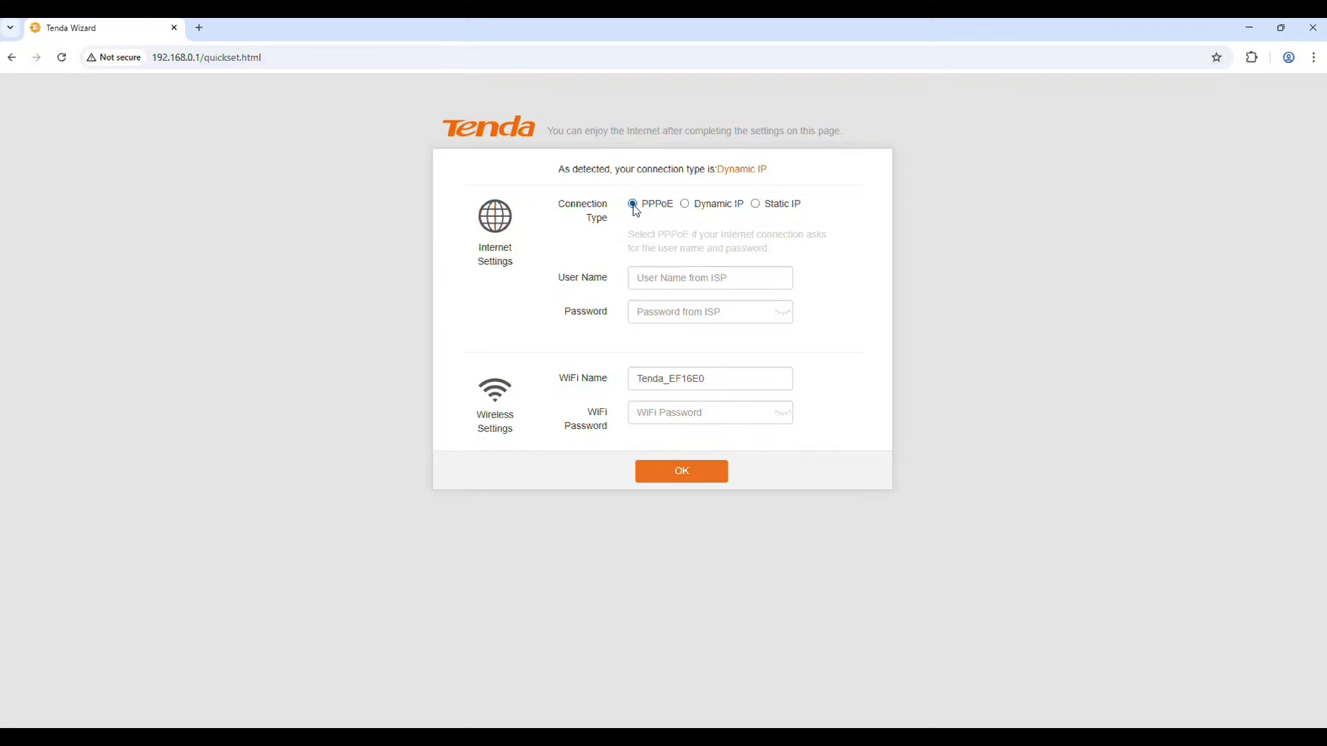
{"action": "mouse_move", "coordinate": [686, 208]}
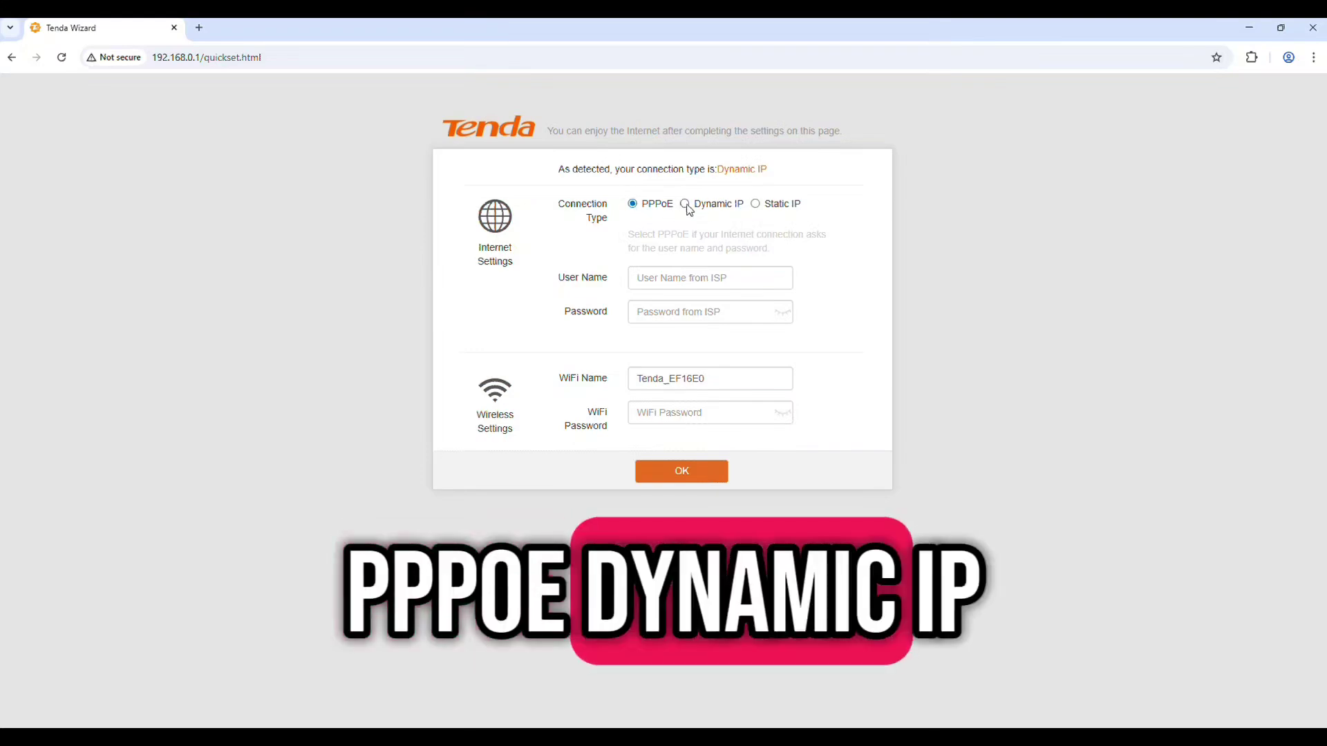
{"action": "left_click", "coordinate": [755, 204]}
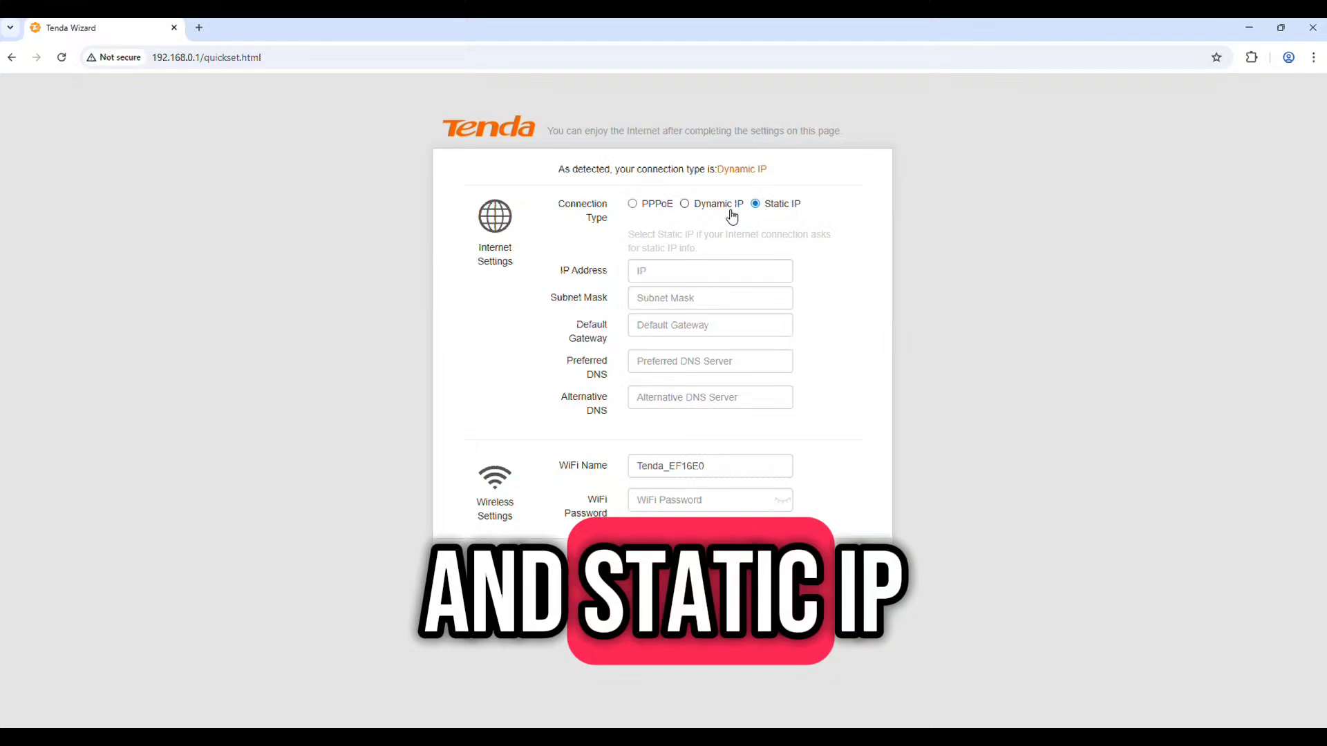
{"action": "left_click", "coordinate": [632, 203]}
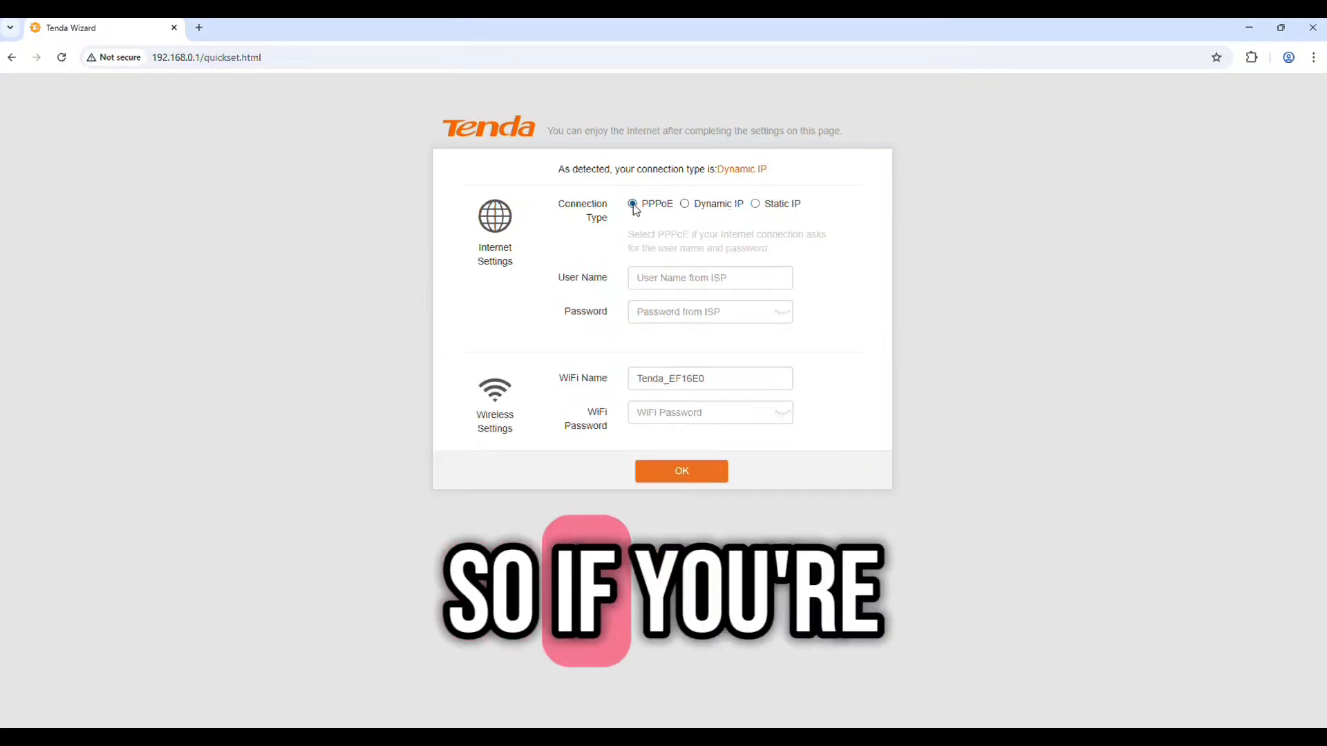
{"action": "left_click", "coordinate": [633, 203]}
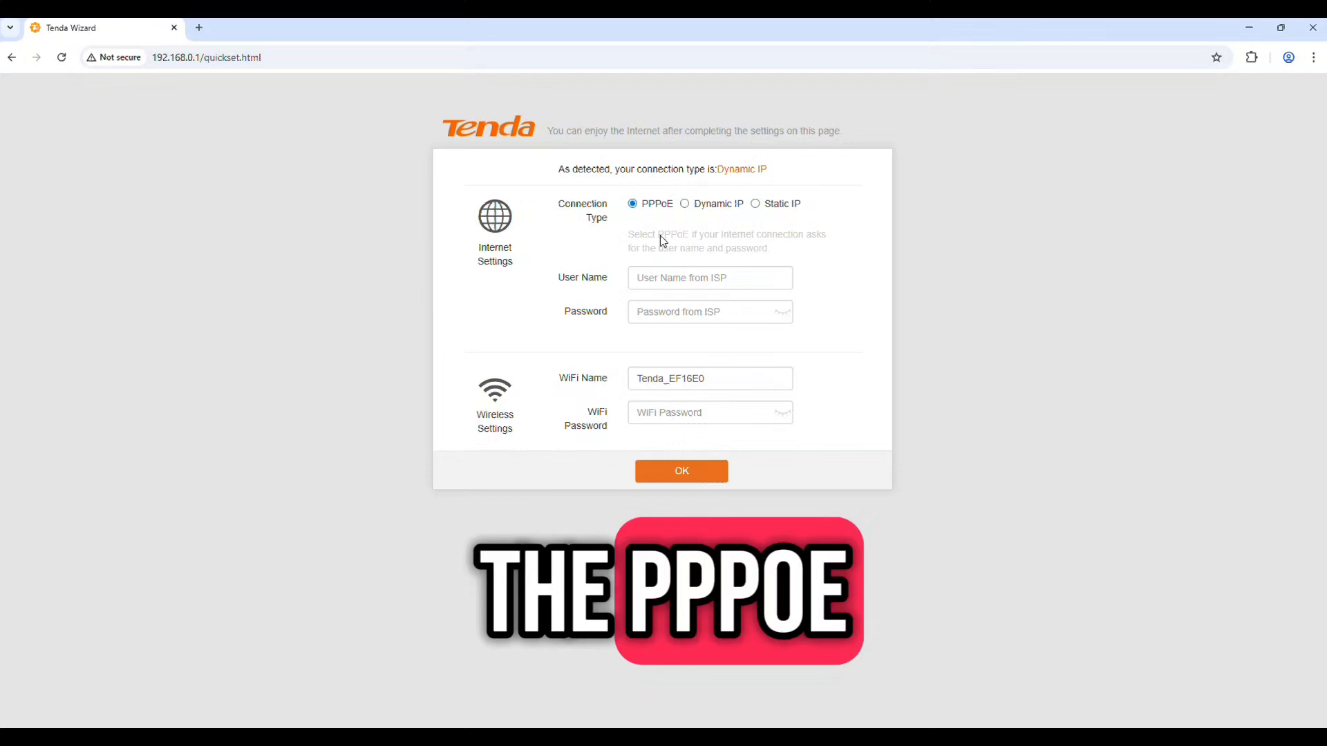
{"action": "left_click", "coordinate": [709, 277]}
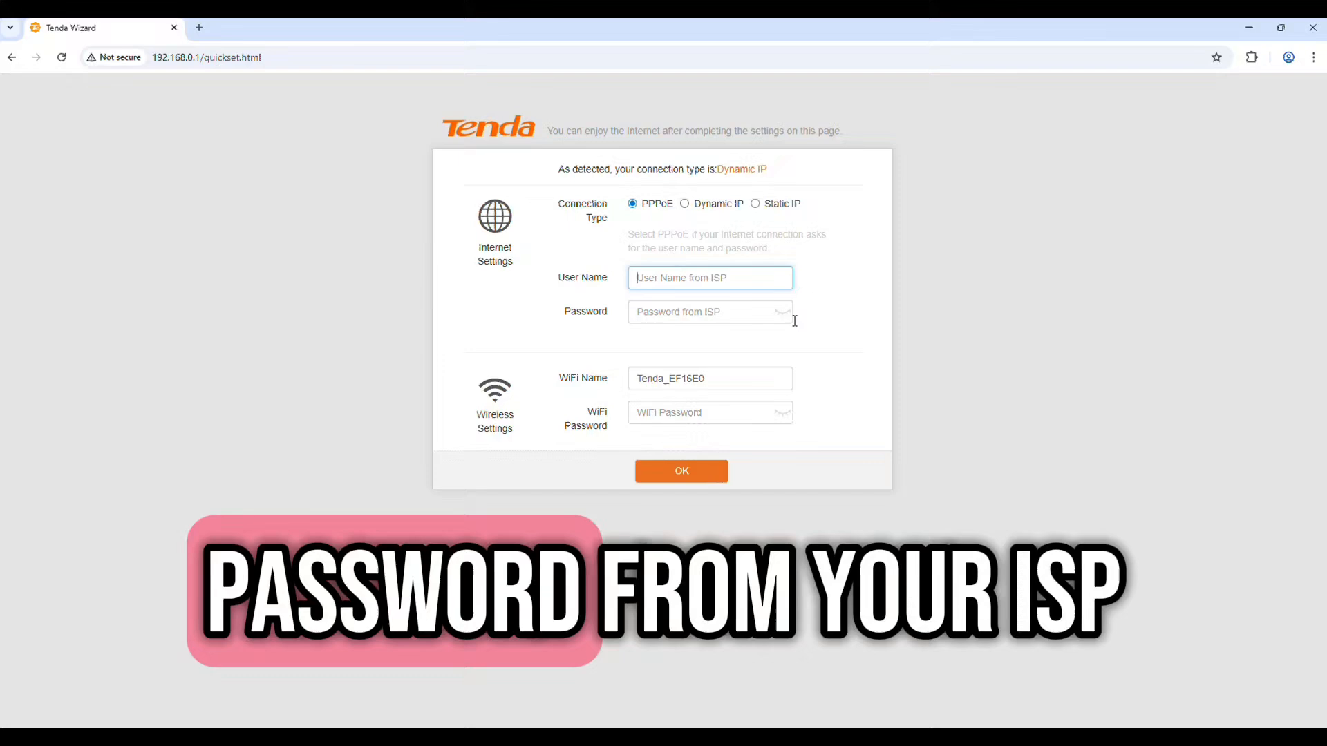
{"action": "left_click", "coordinate": [682, 471]}
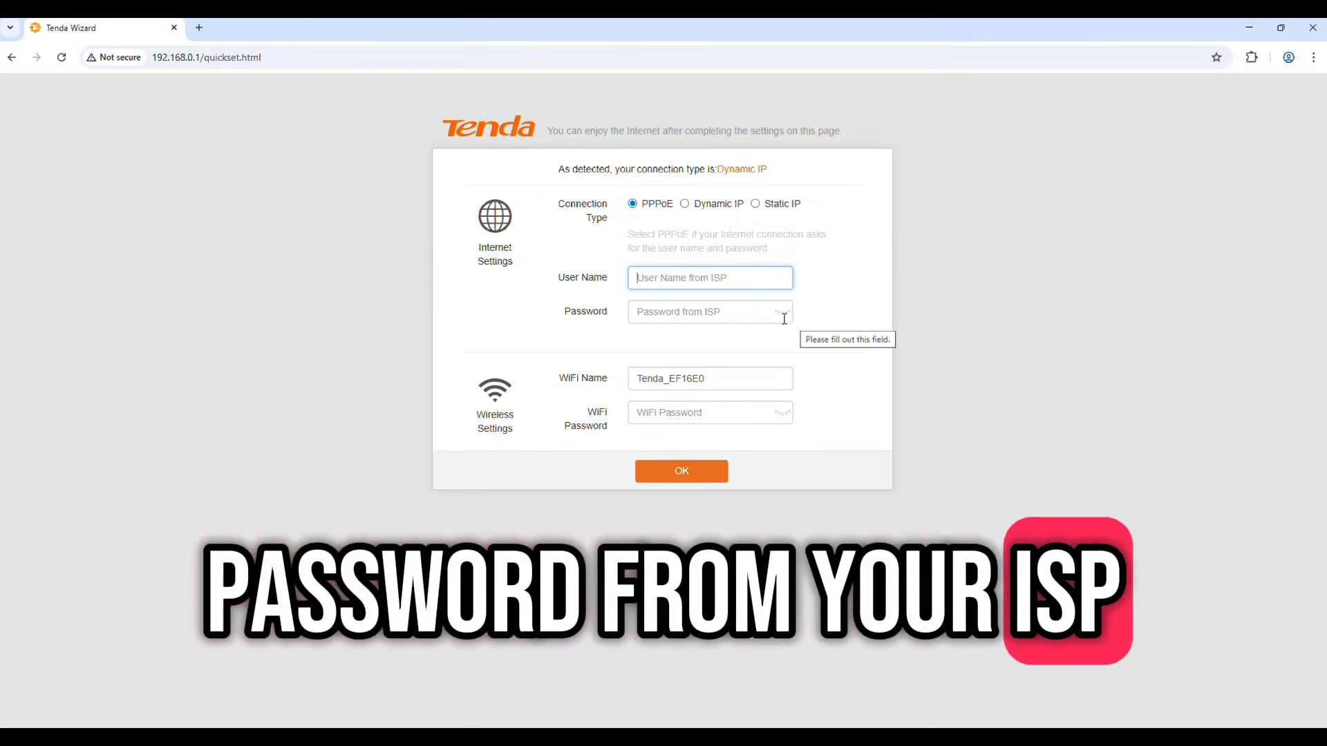
{"action": "left_click", "coordinate": [684, 203]}
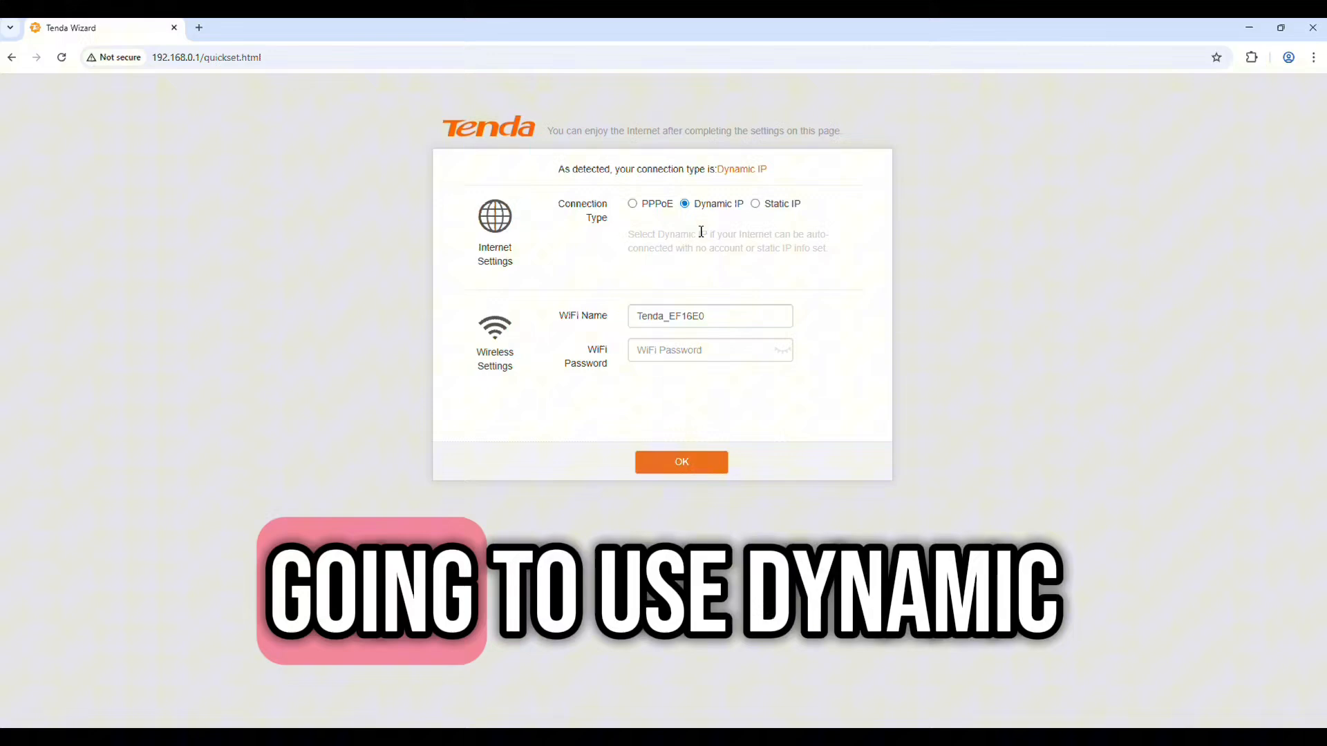
{"action": "mouse_move", "coordinate": [821, 263]}
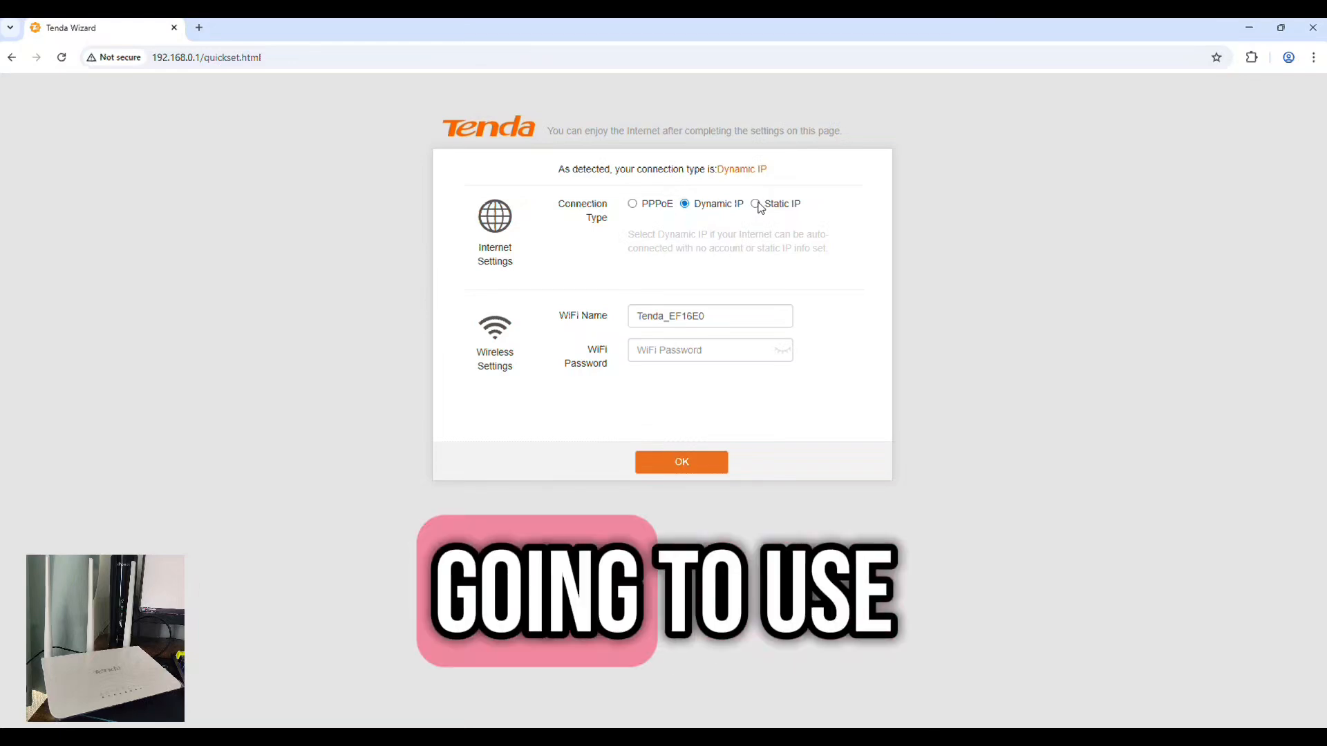
{"action": "left_click", "coordinate": [755, 203]}
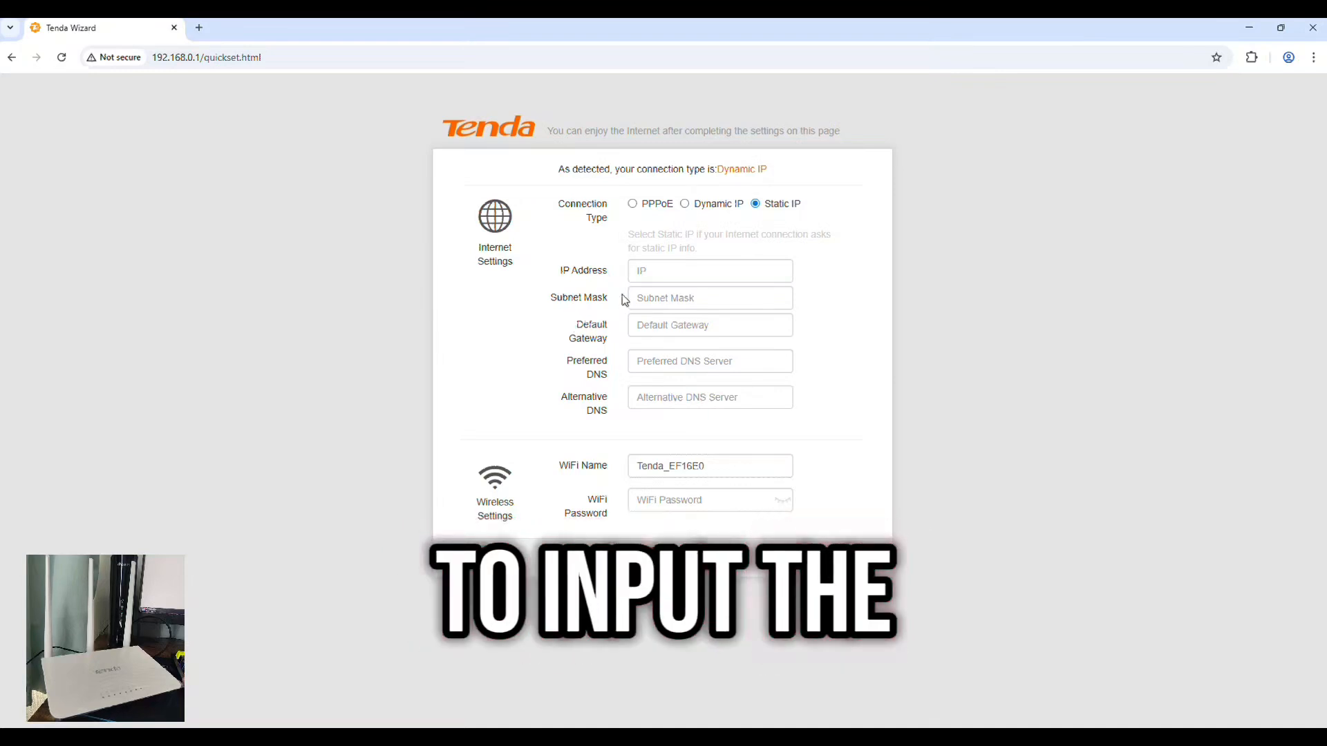
{"action": "left_click", "coordinate": [709, 270]}
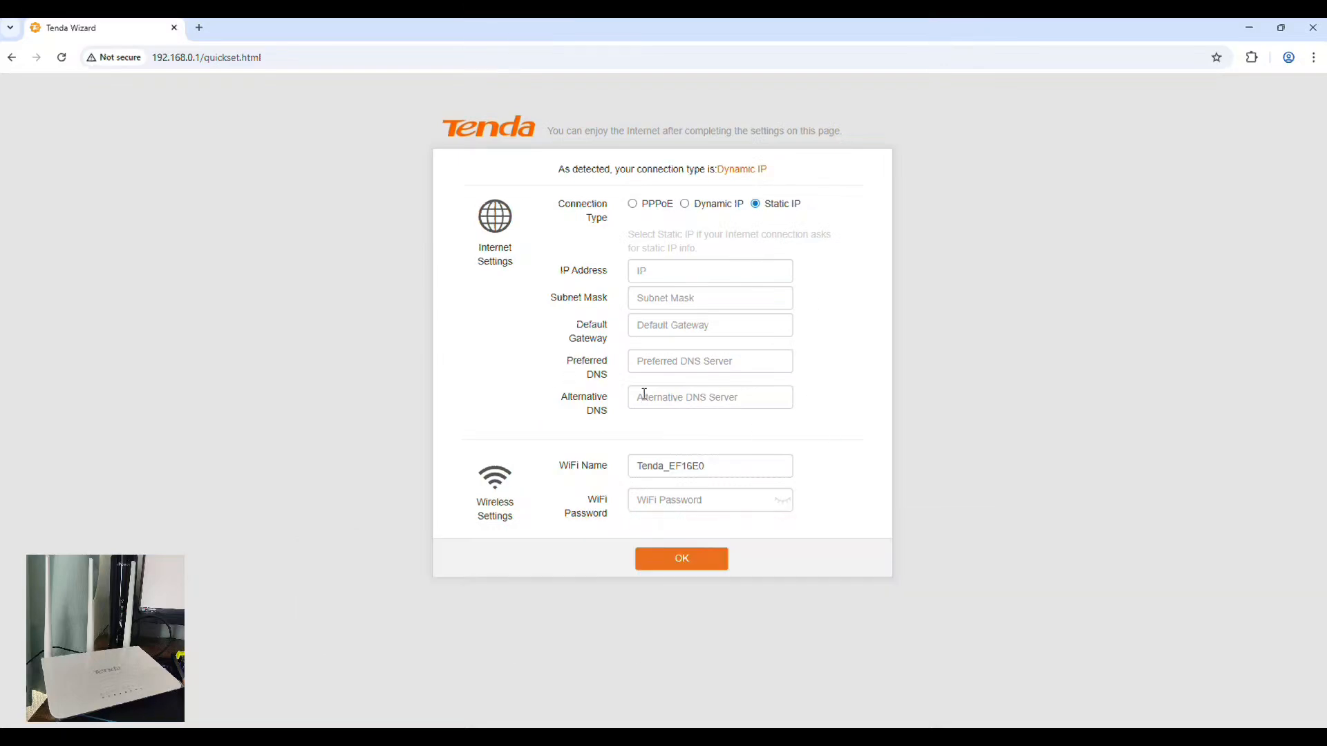
{"action": "left_click", "coordinate": [680, 558]}
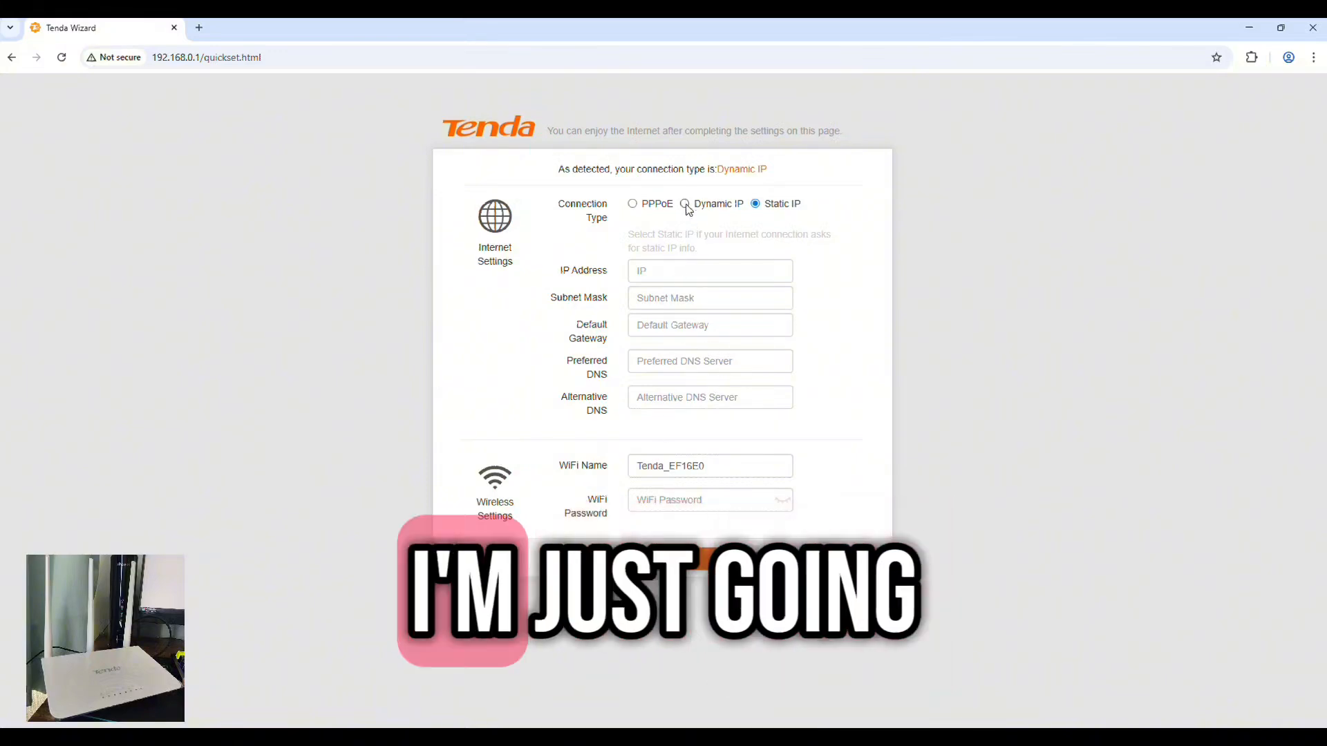
{"action": "left_click", "coordinate": [686, 203]}
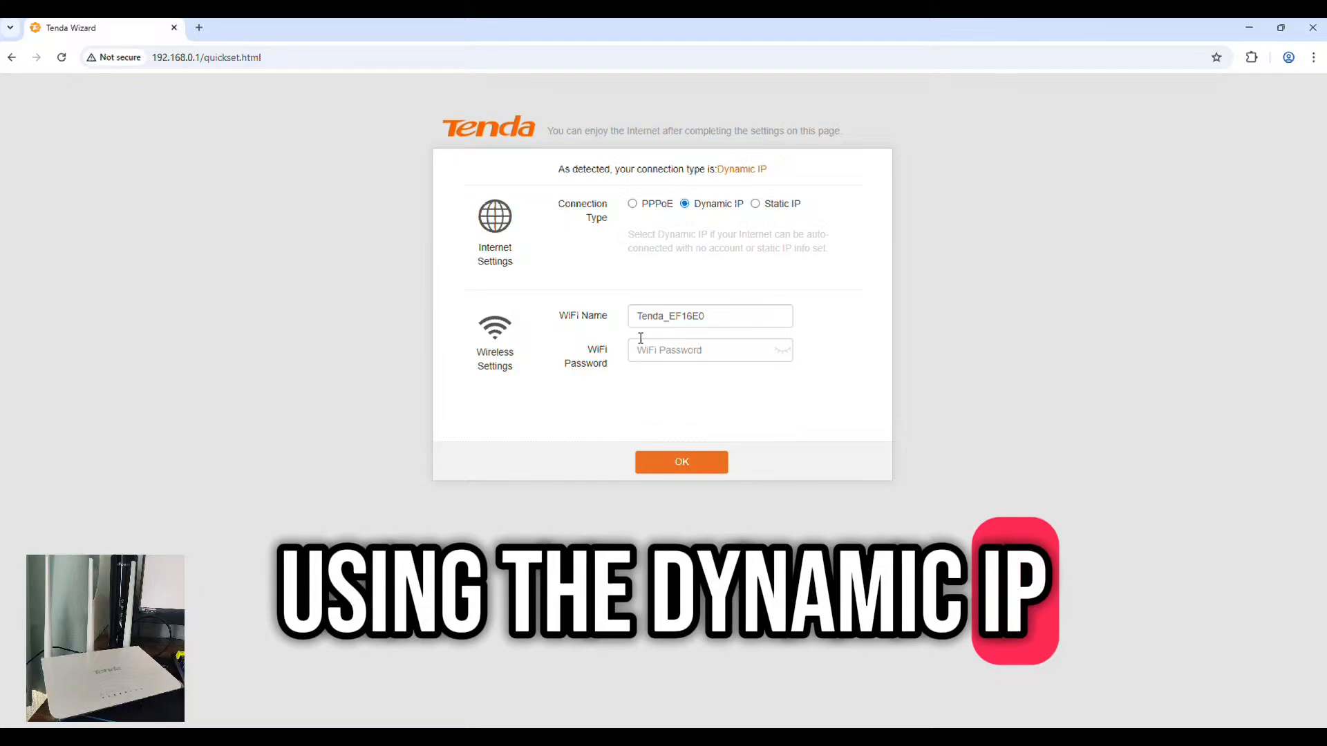
Replace the default WiFi name with 'FREE WIFI' and enter a WiFi password.
{"action": "triple_click", "coordinate": [709, 316]}
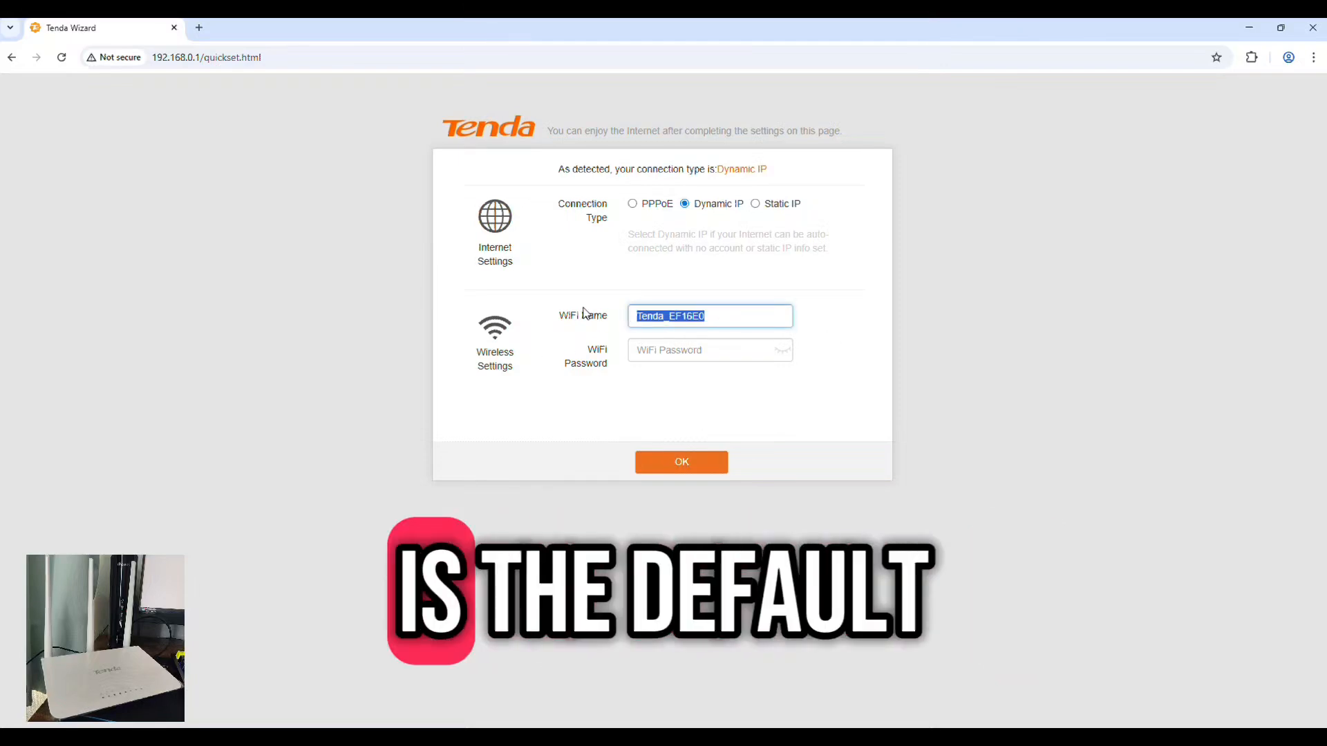
{"action": "mouse_move", "coordinate": [727, 316]}
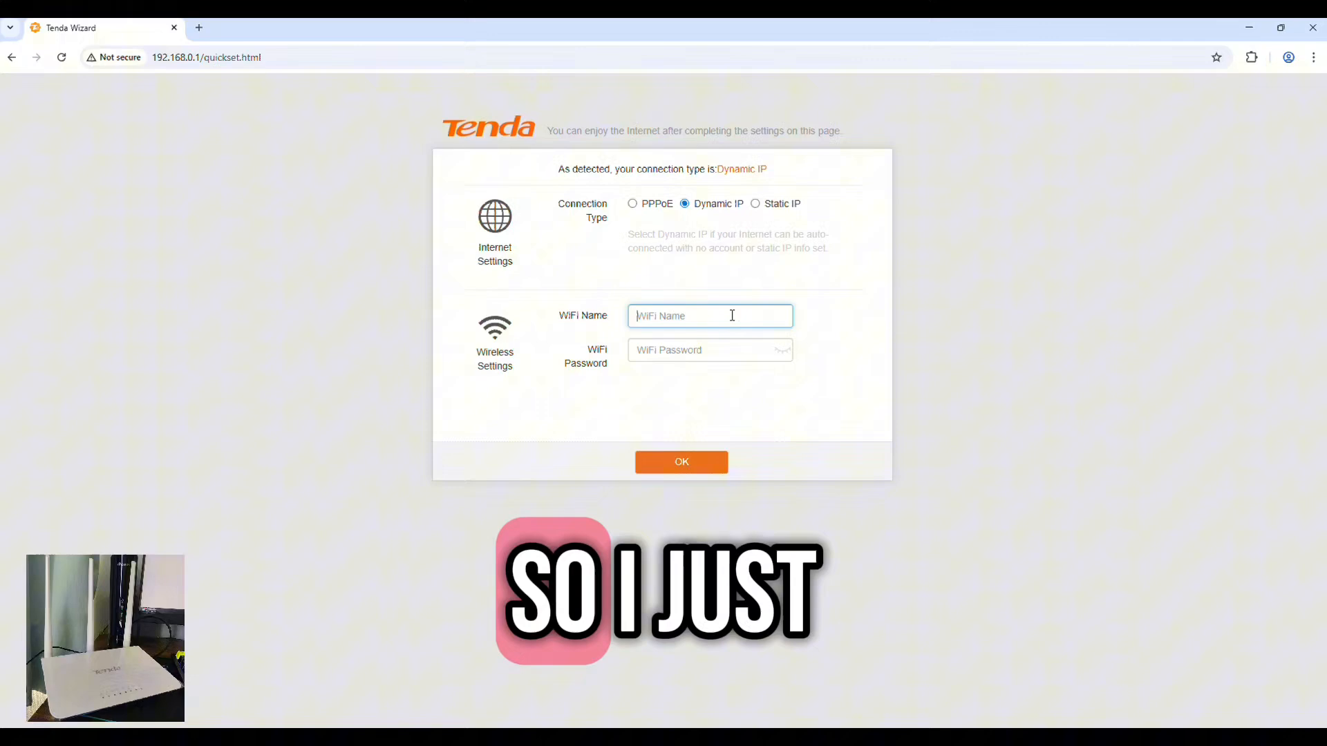
{"action": "type", "text": "FREE"}
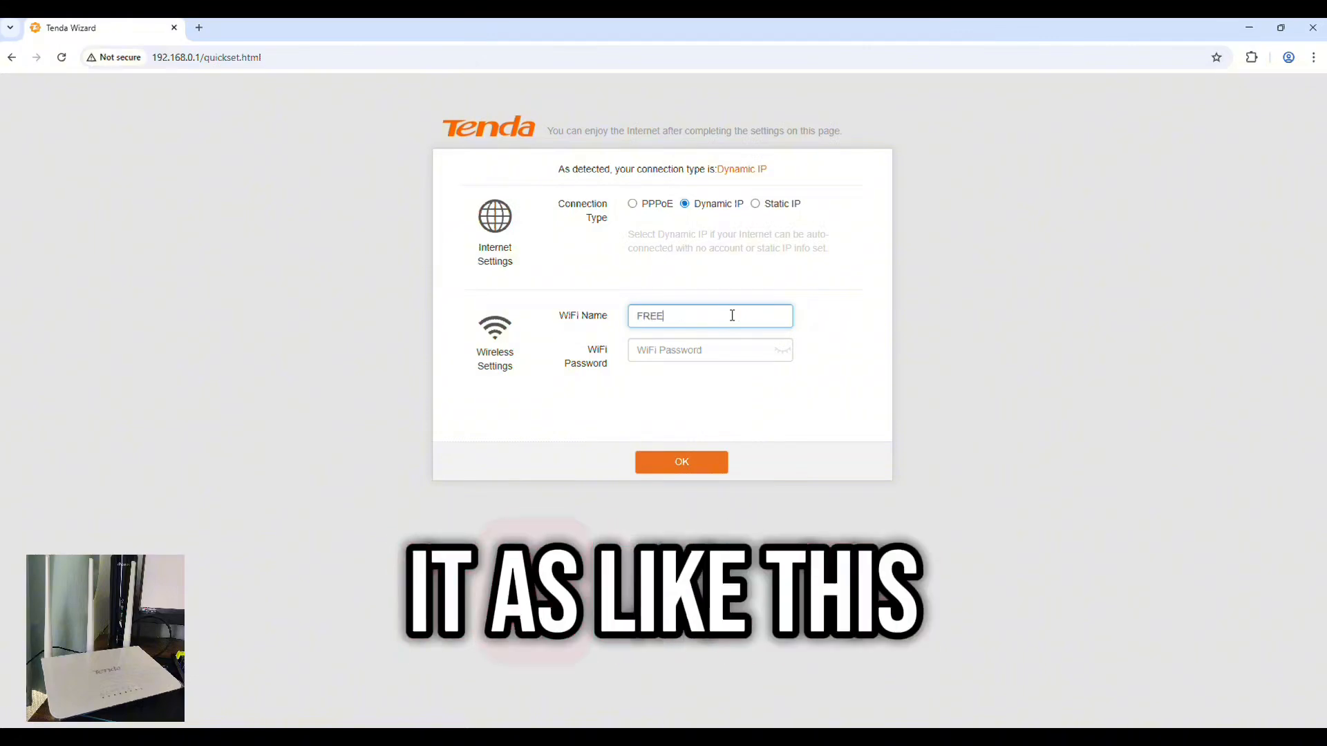
{"action": "type", "text": "WIFI"}
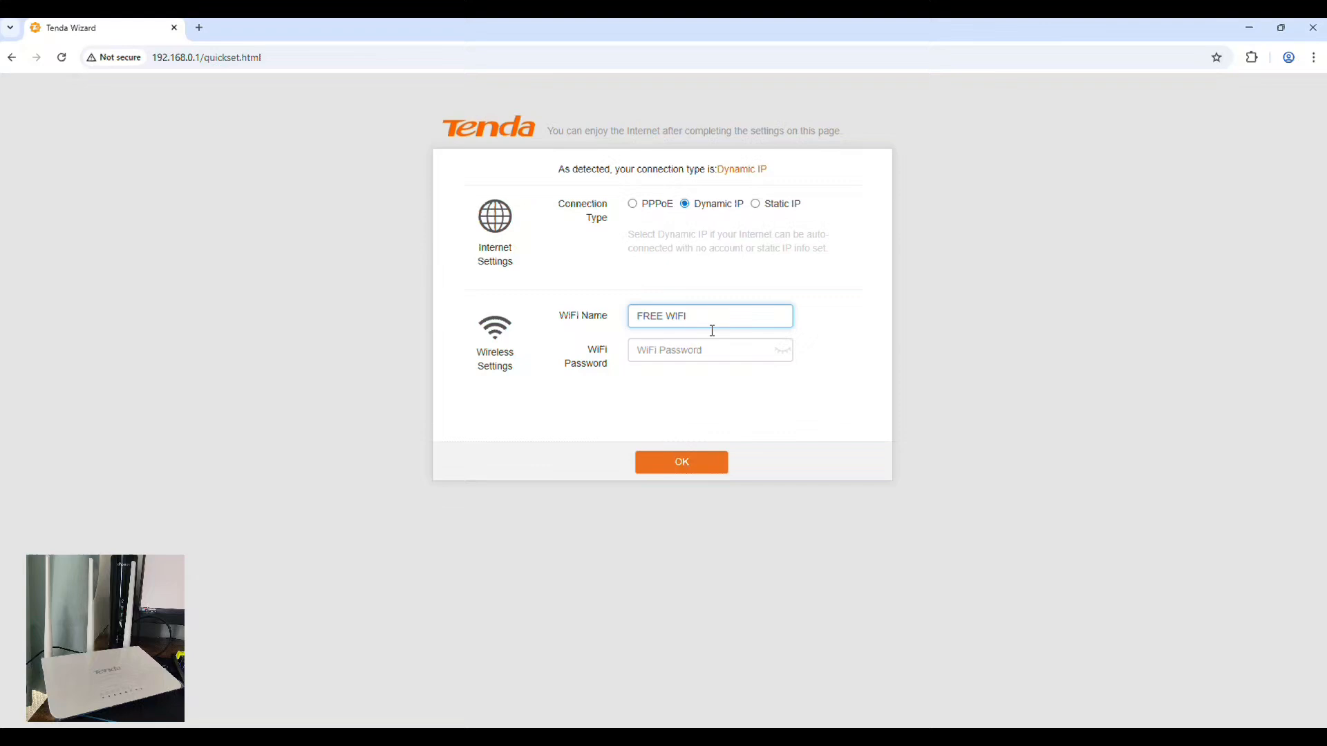
{"action": "left_click", "coordinate": [710, 350]}
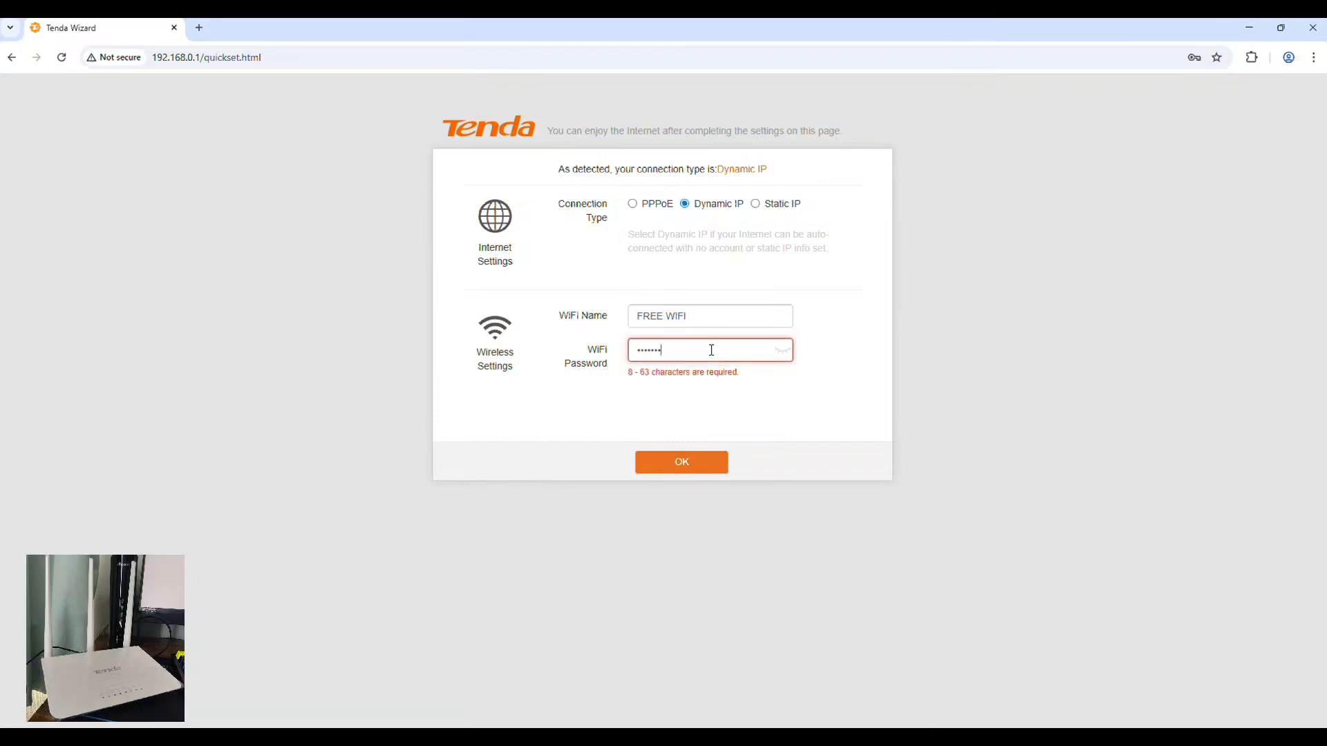
{"action": "left_click", "coordinate": [782, 350]}
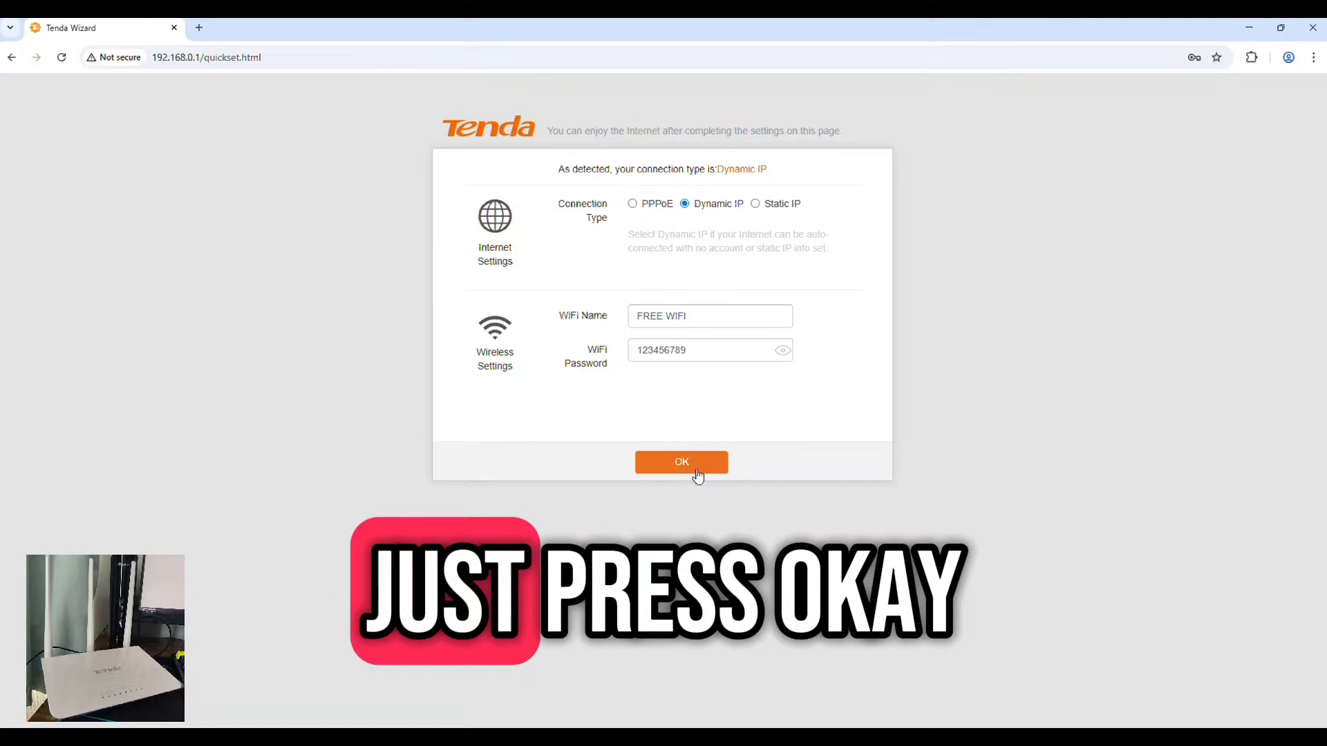
Save the quick setup, then connect the computer to the FREE WIFI network.
{"action": "left_click", "coordinate": [682, 463]}
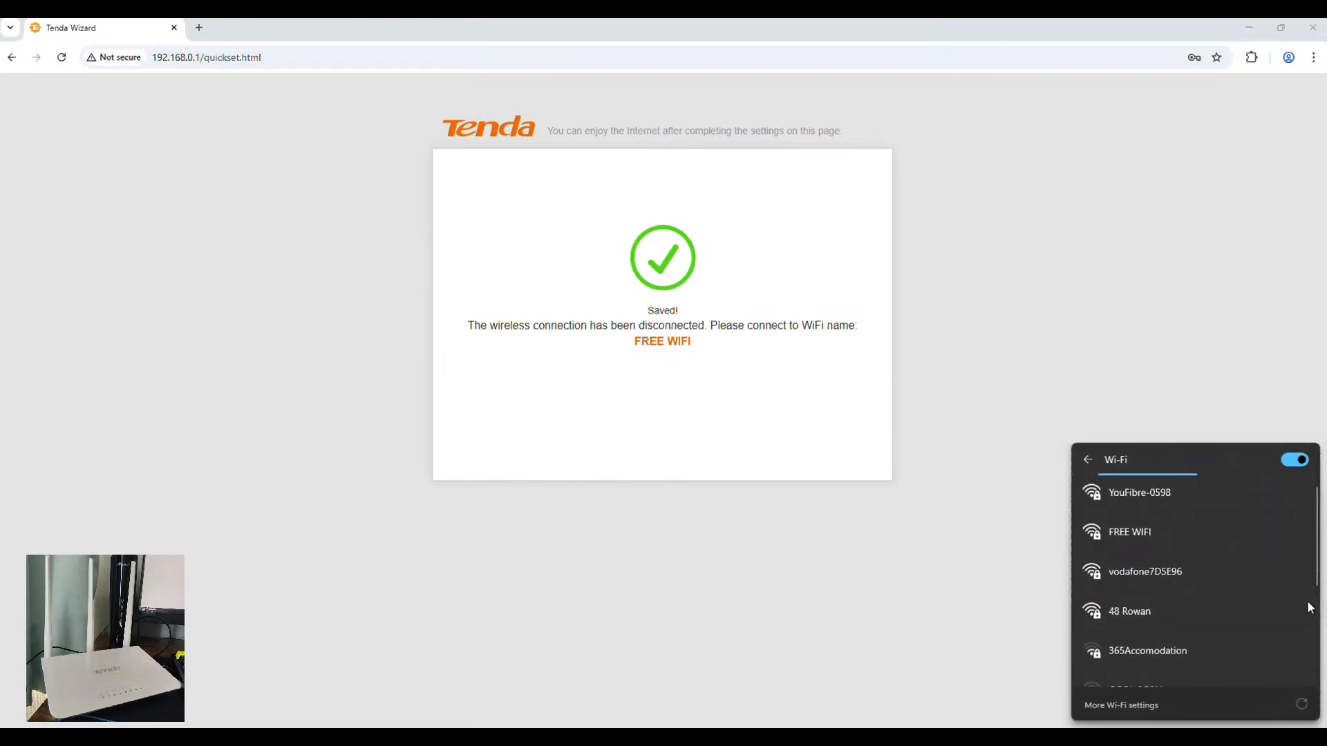
{"action": "left_click", "coordinate": [1129, 531]}
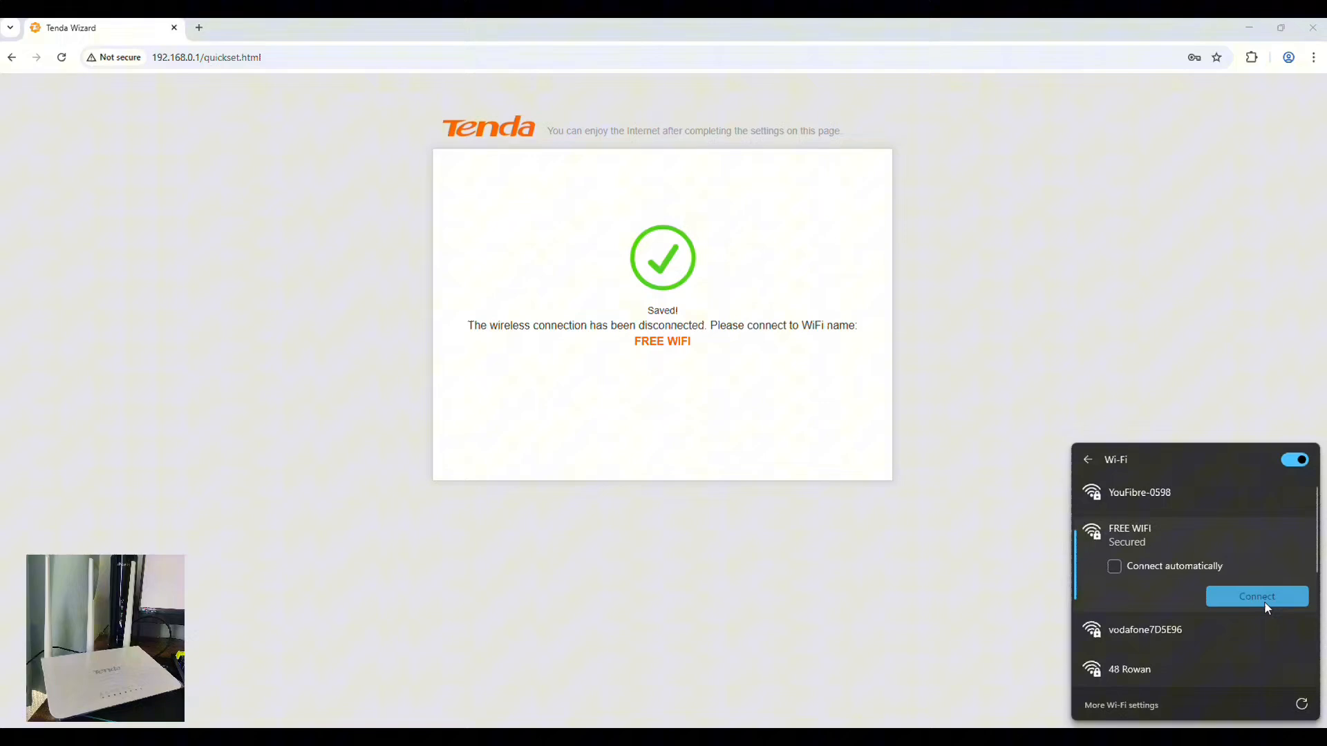
{"action": "left_click", "coordinate": [1256, 596]}
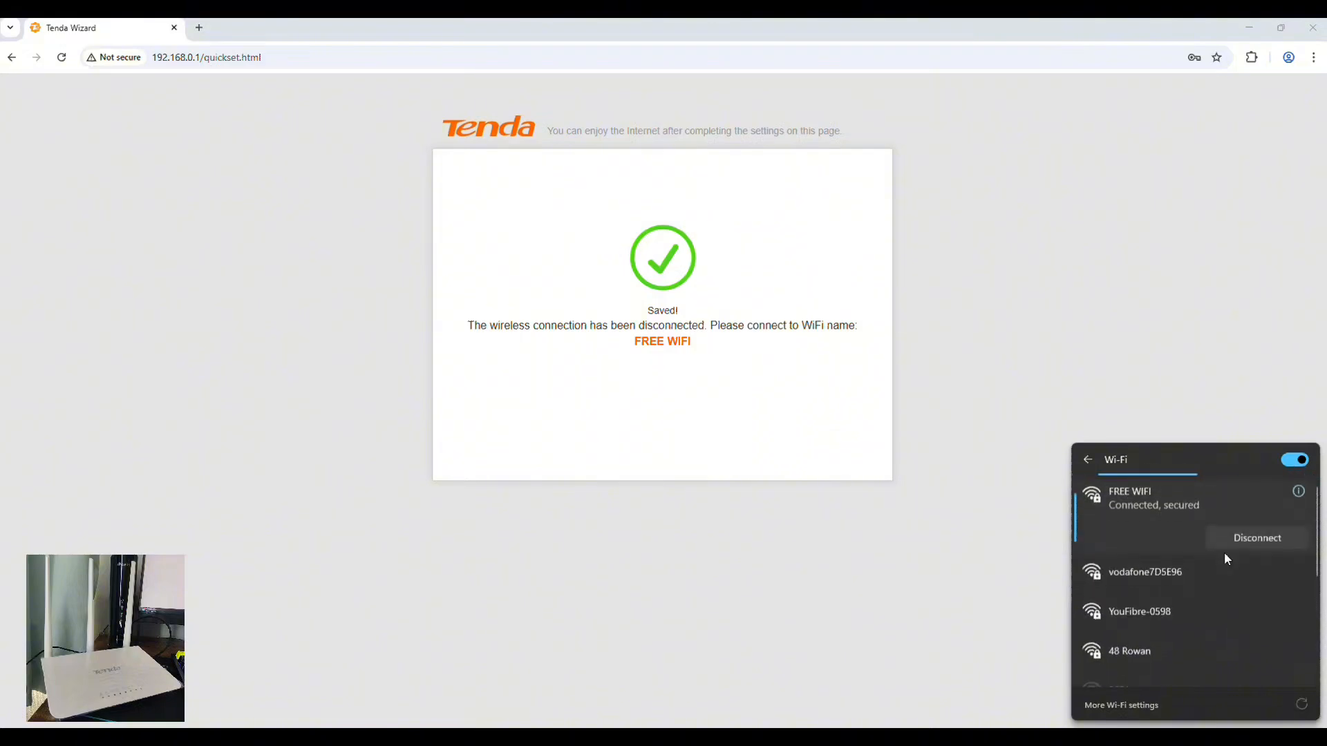
{"action": "left_click", "coordinate": [1007, 476]}
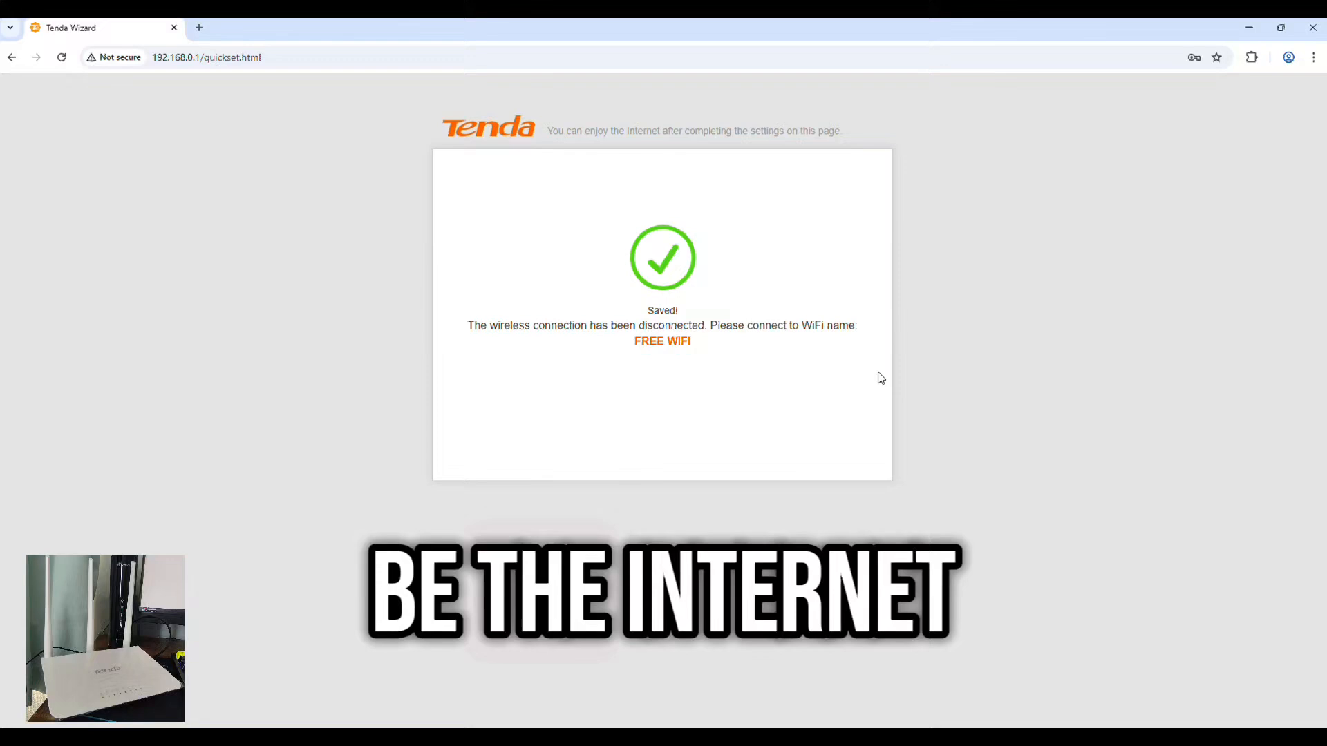
Search 'SPEEDTEST' in a new Chrome tab to reach speedtest.net.
{"action": "left_click", "coordinate": [199, 27]}
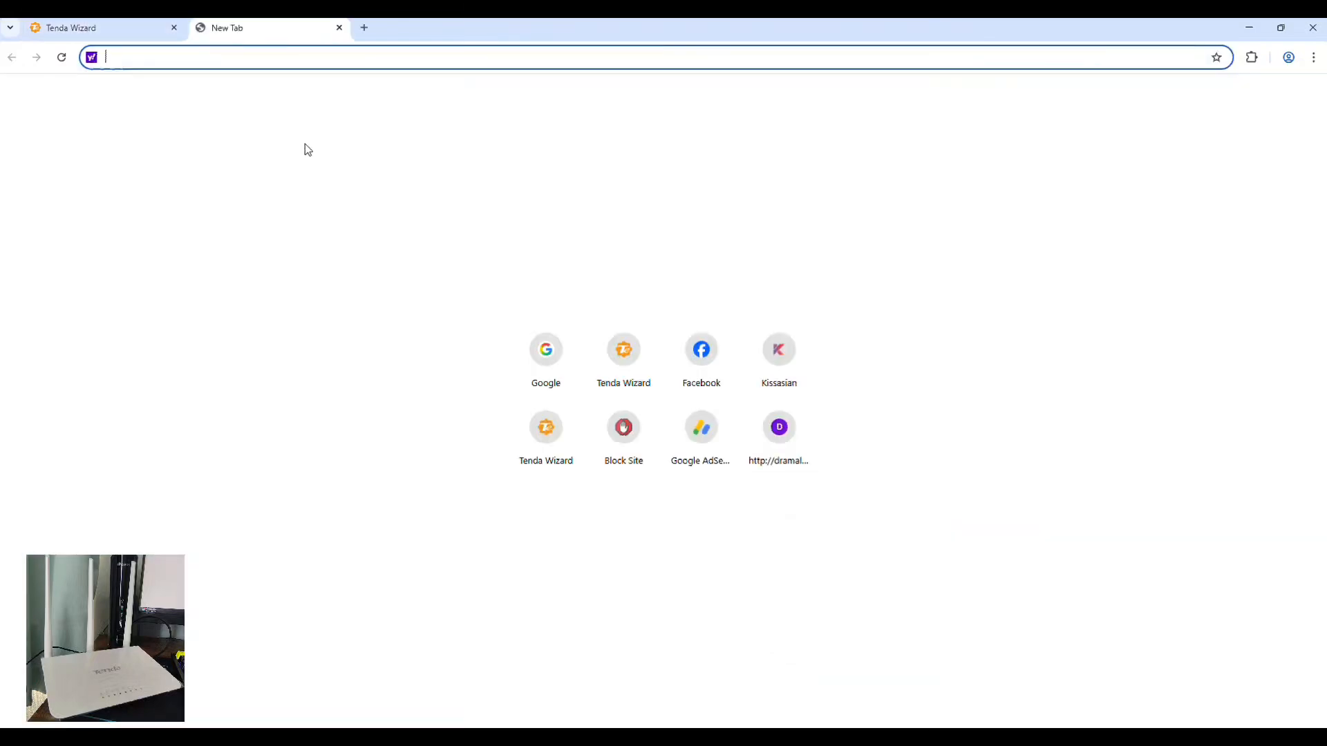
{"action": "type", "text": "SPEEDTEST"}
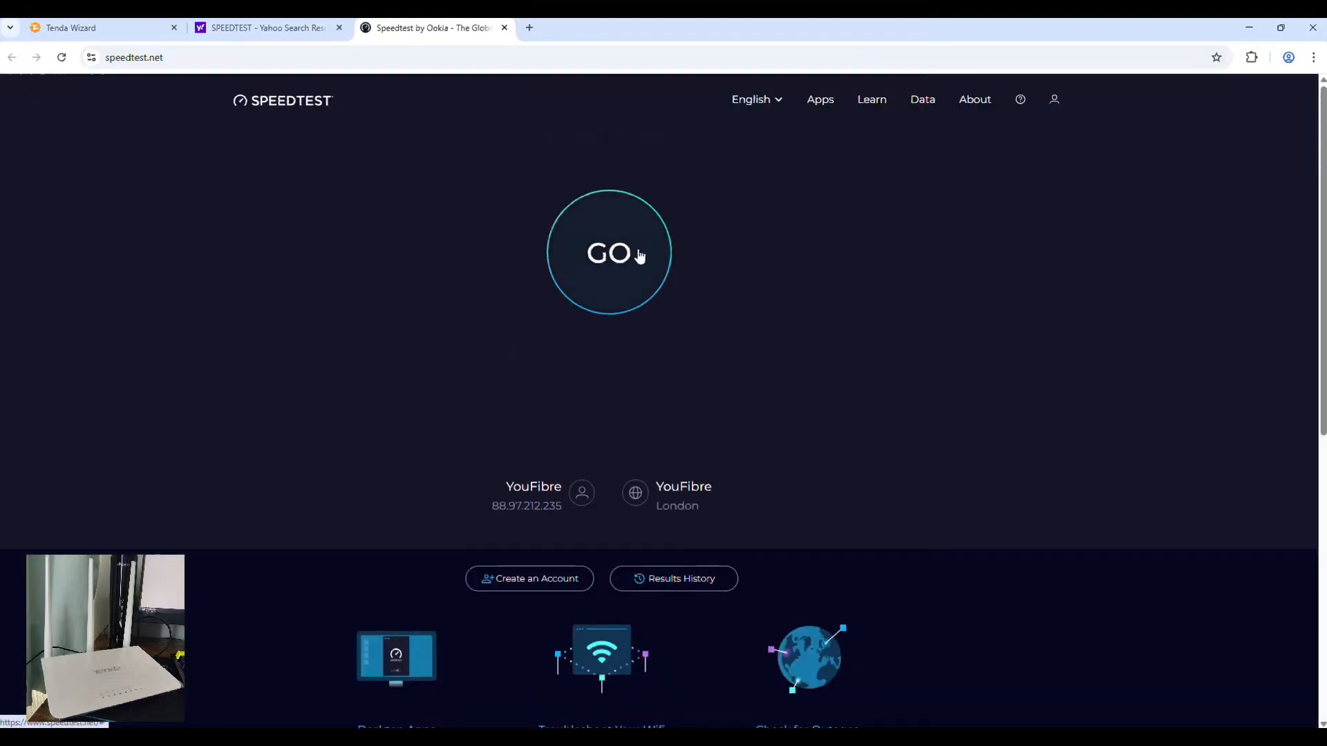
Start the Speedtest run, which reports about 93 Mbps download and 5 ms ping.
{"action": "left_click", "coordinate": [607, 253]}
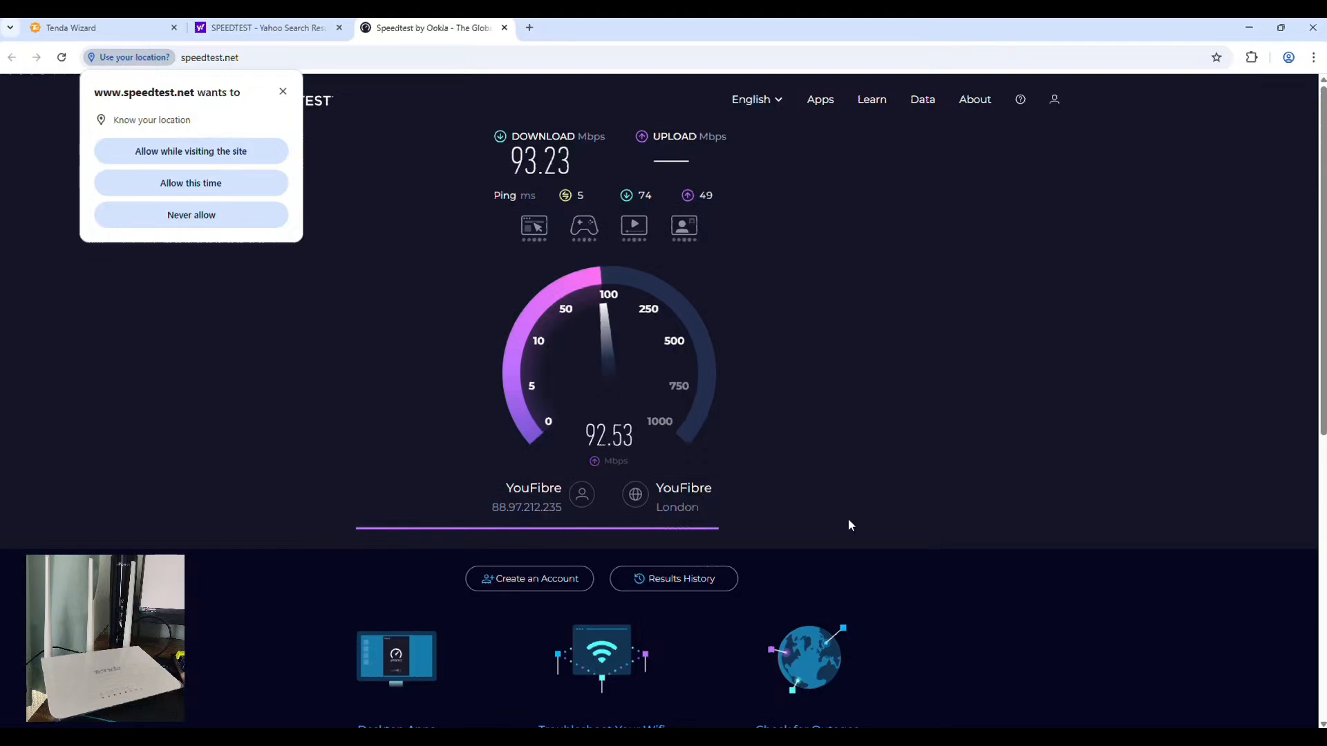
{"action": "mouse_move", "coordinate": [868, 376]}
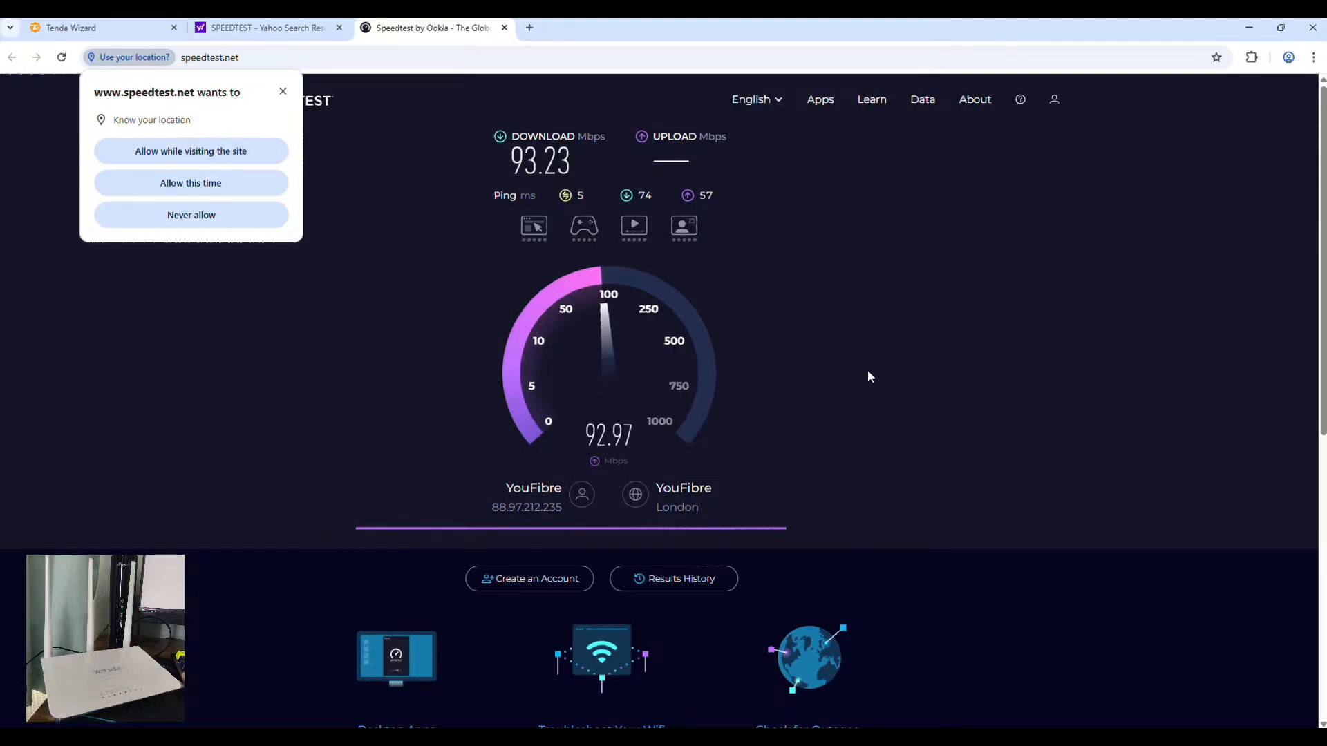